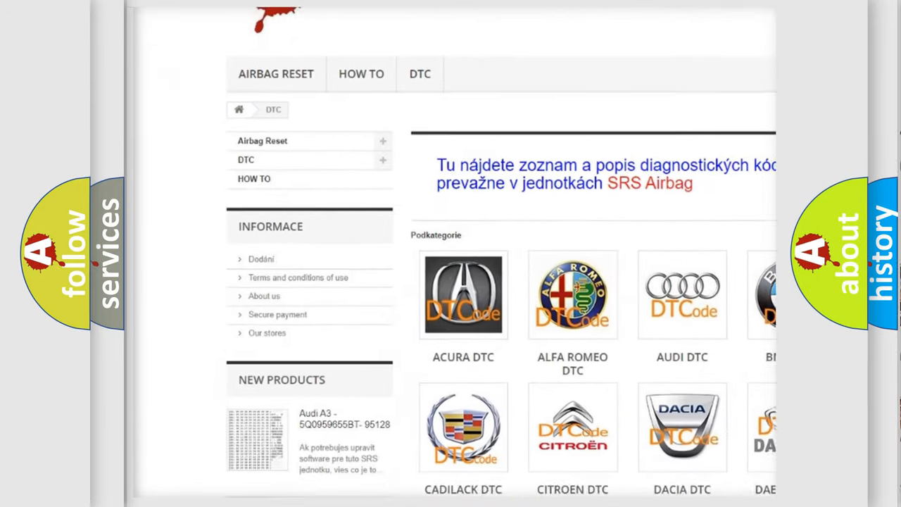
scroll(down, 3)
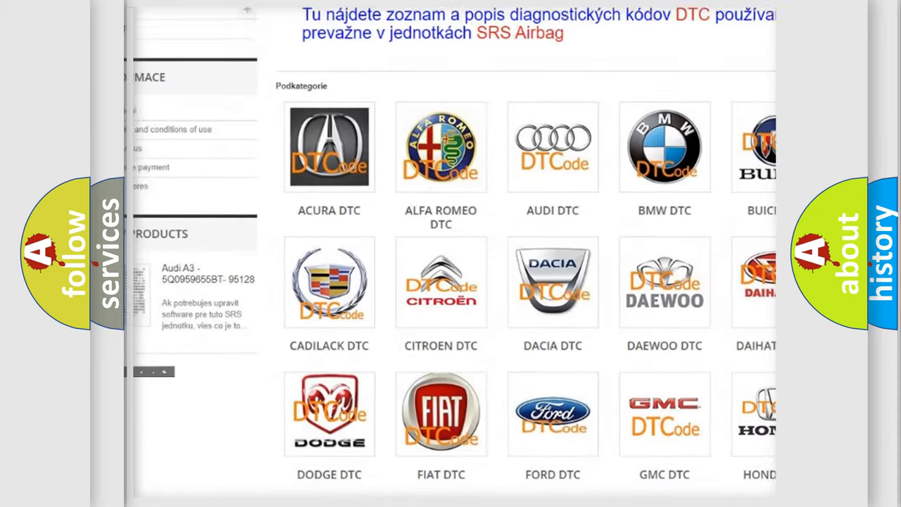
scroll(down, 3)
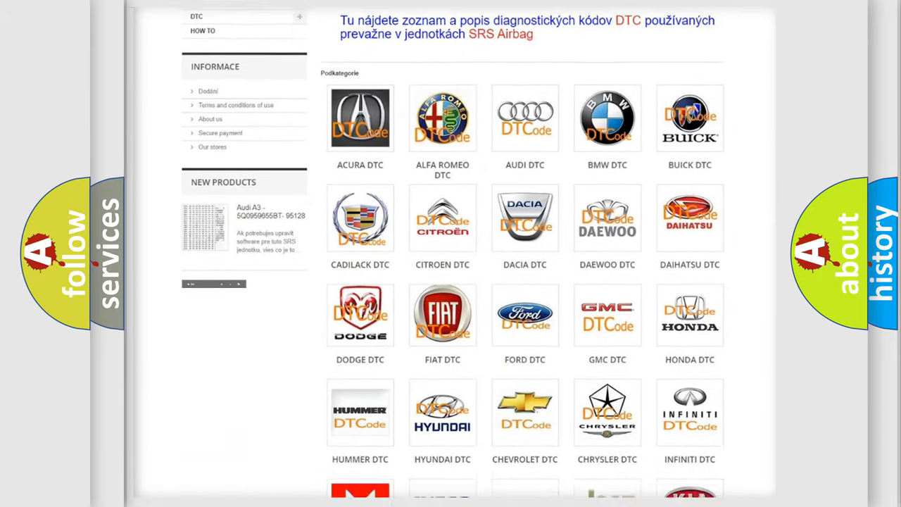
scroll(down, 3)
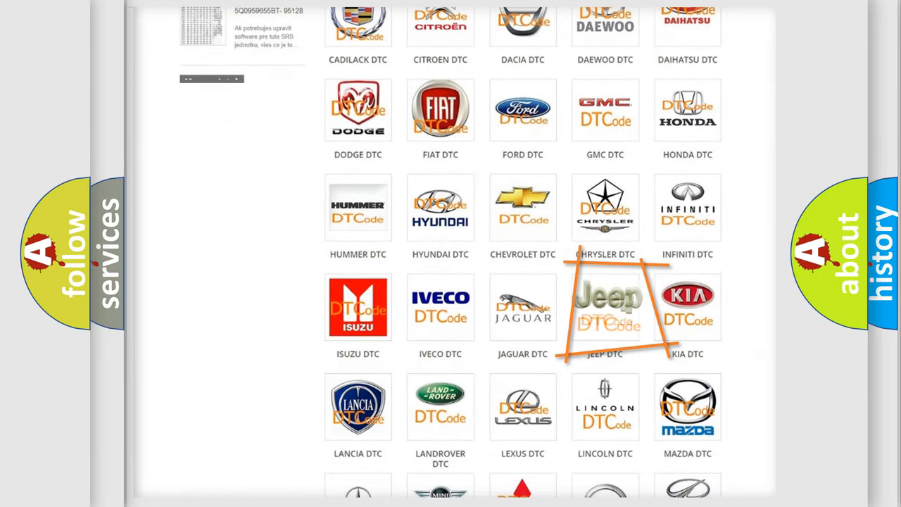